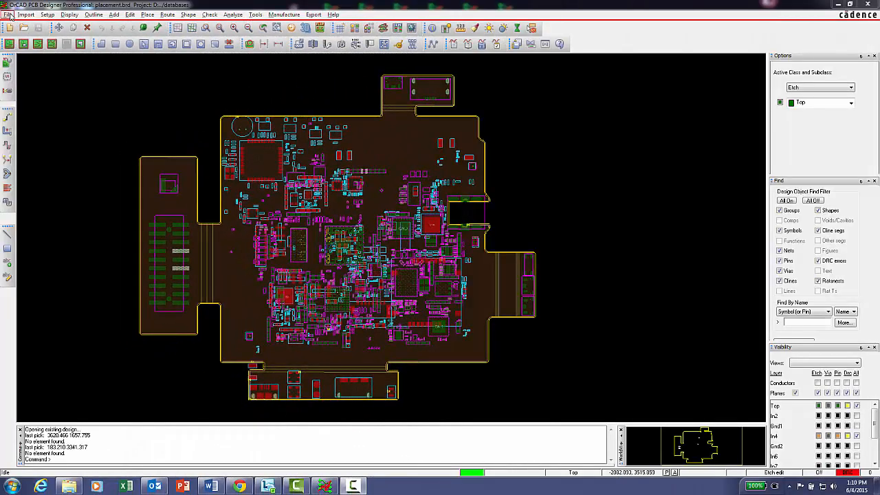
Step: Browse the Import, Setup, Outline, Edit, Place, Shape, Analyze, Tools and Export menus
{"action": "left_click", "coordinate": [27, 15]}
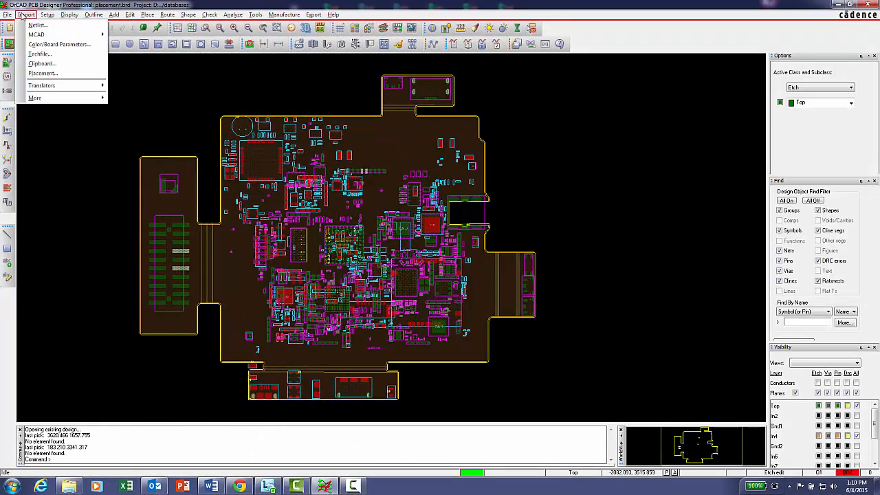
{"action": "left_click", "coordinate": [46, 13]}
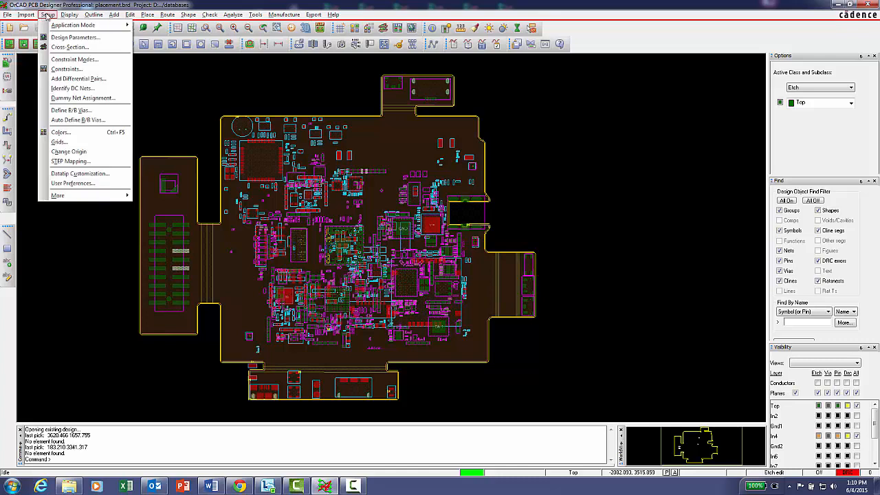
{"action": "left_click", "coordinate": [94, 14]}
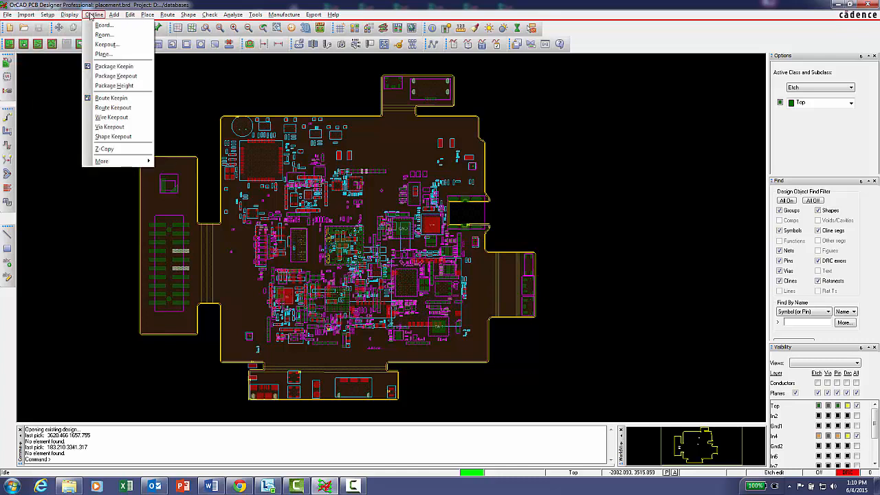
{"action": "left_click", "coordinate": [130, 14]}
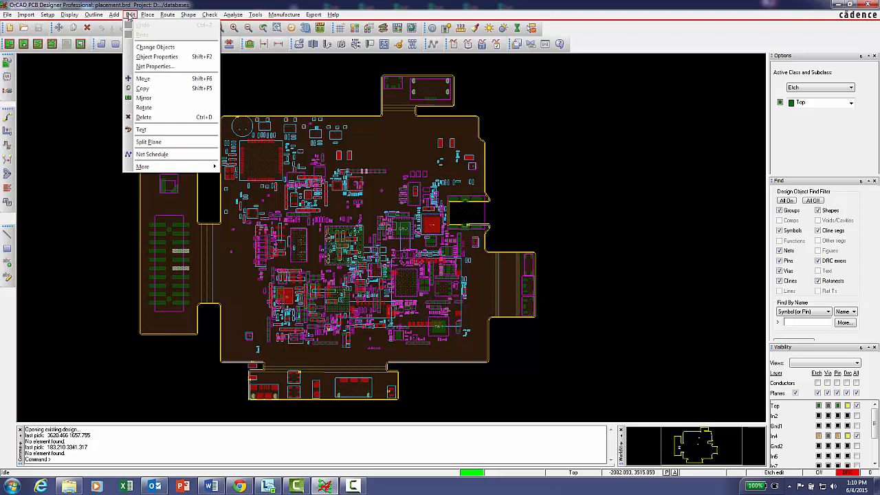
{"action": "left_click", "coordinate": [145, 14]}
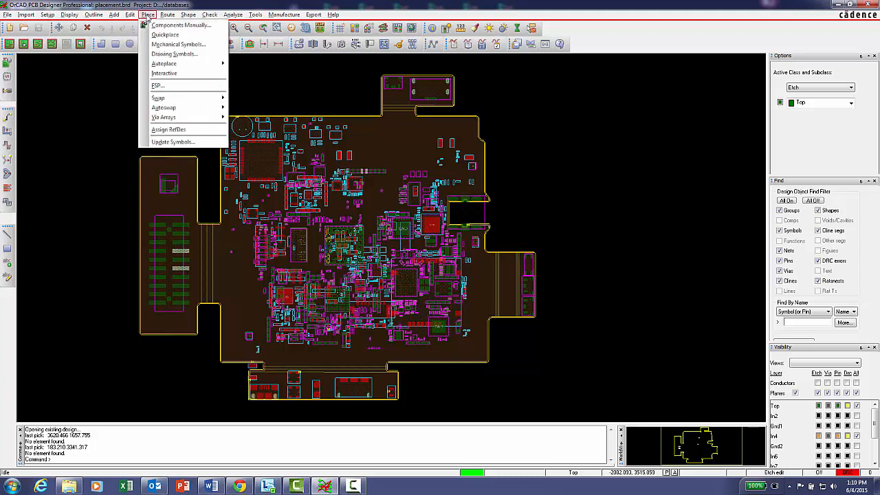
{"action": "left_click", "coordinate": [198, 13]}
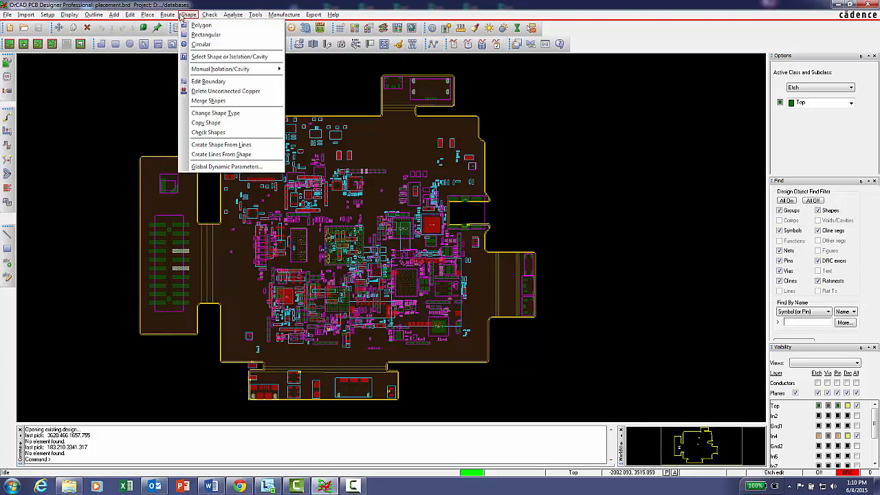
{"action": "left_click", "coordinate": [232, 13]}
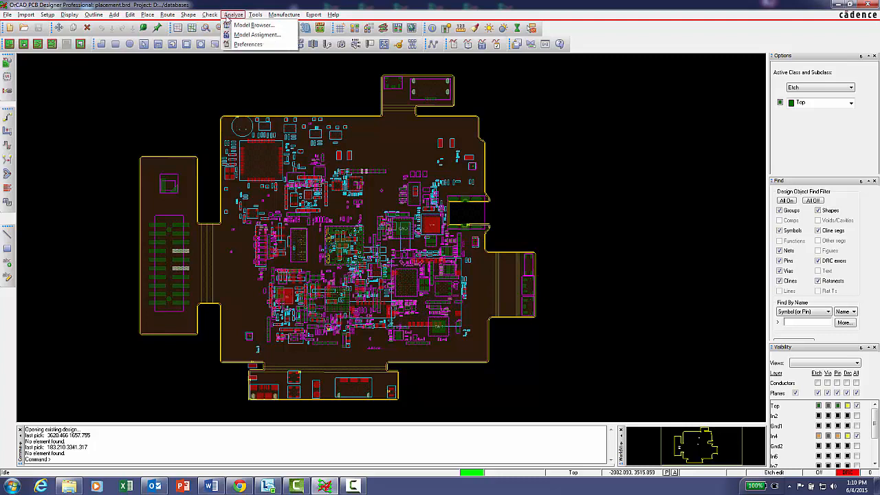
{"action": "left_click", "coordinate": [261, 14]}
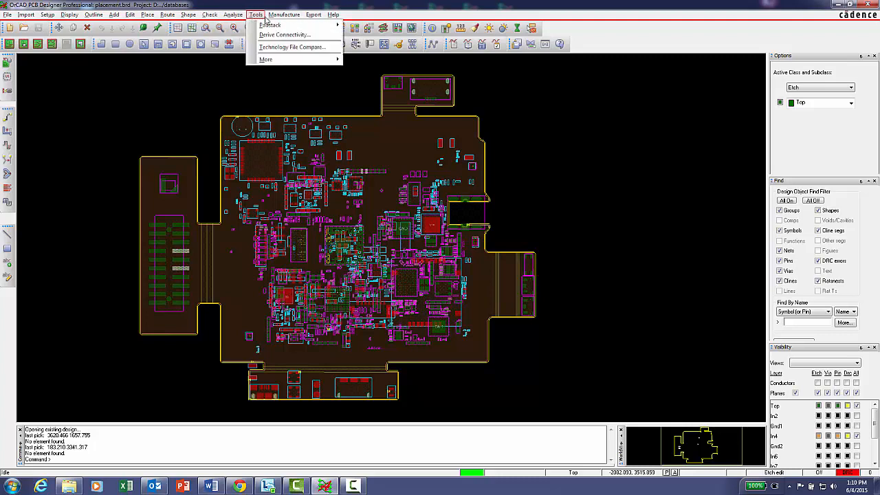
{"action": "left_click", "coordinate": [308, 14]}
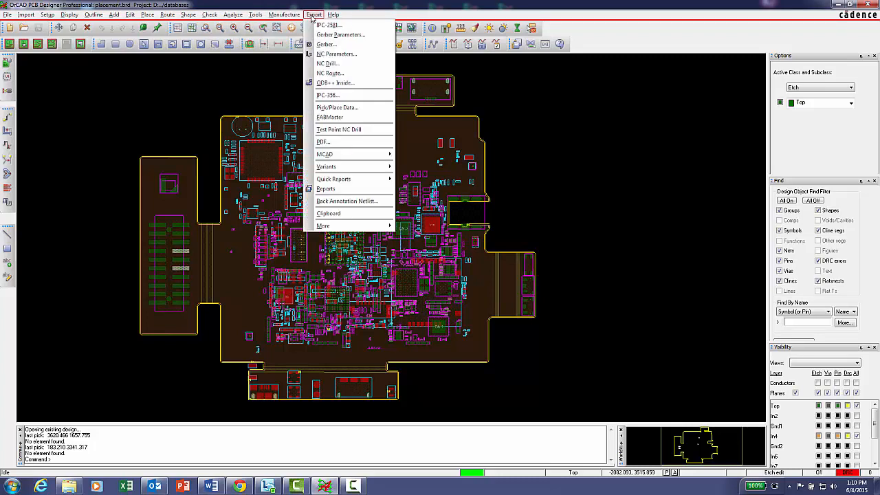
Step: Review the Help menu options and bring up Help > About
{"action": "left_click", "coordinate": [348, 15]}
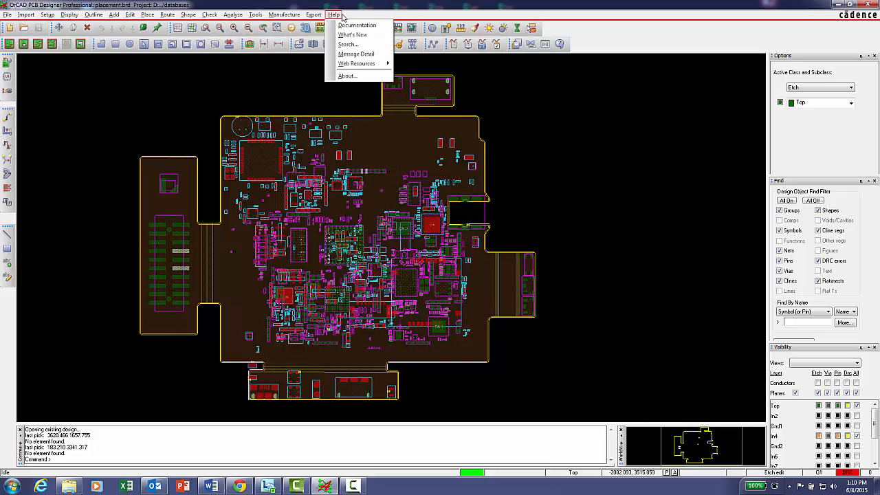
{"action": "left_click", "coordinate": [247, 91]}
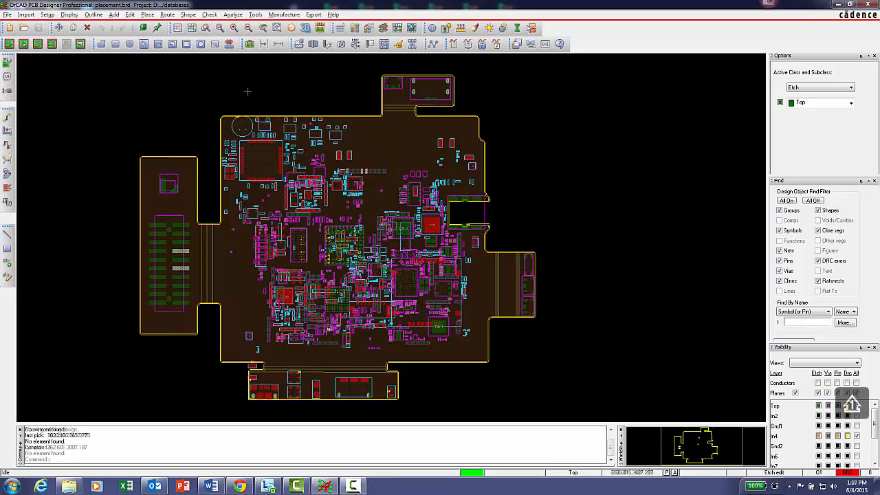
{"action": "left_click", "coordinate": [344, 14]}
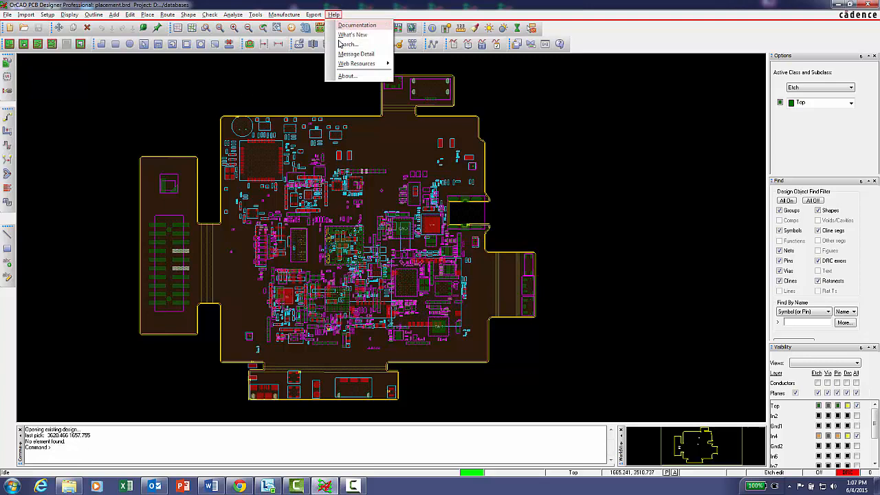
{"action": "left_click", "coordinate": [347, 75]}
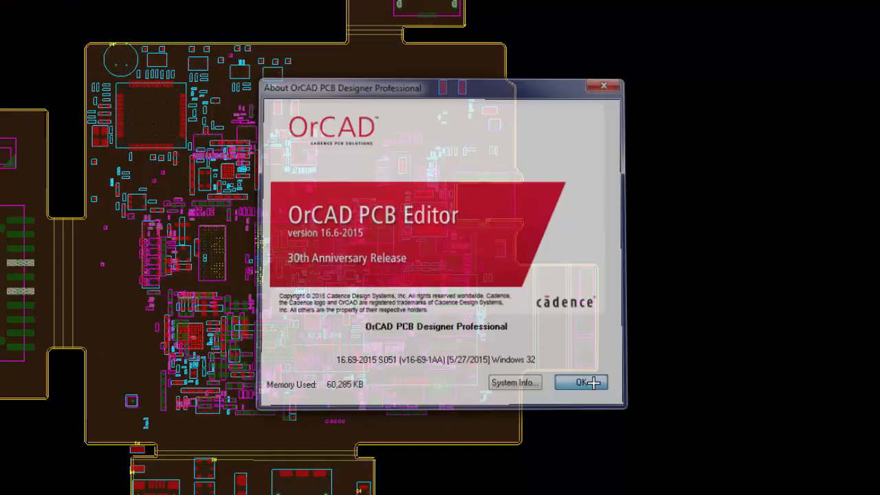
Step: Close the OrCAD PCB Editor 16.6-2015 About window to return to the placement board
{"action": "left_click", "coordinate": [581, 382]}
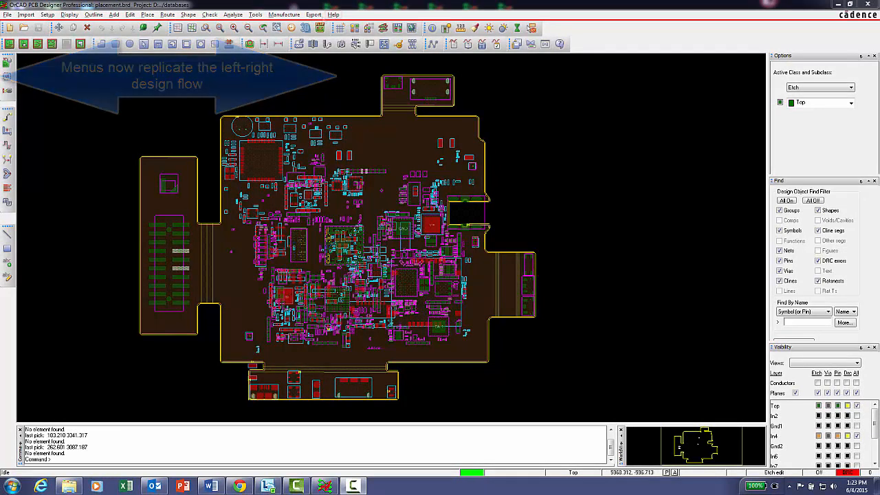
{"action": "left_click", "coordinate": [314, 15]}
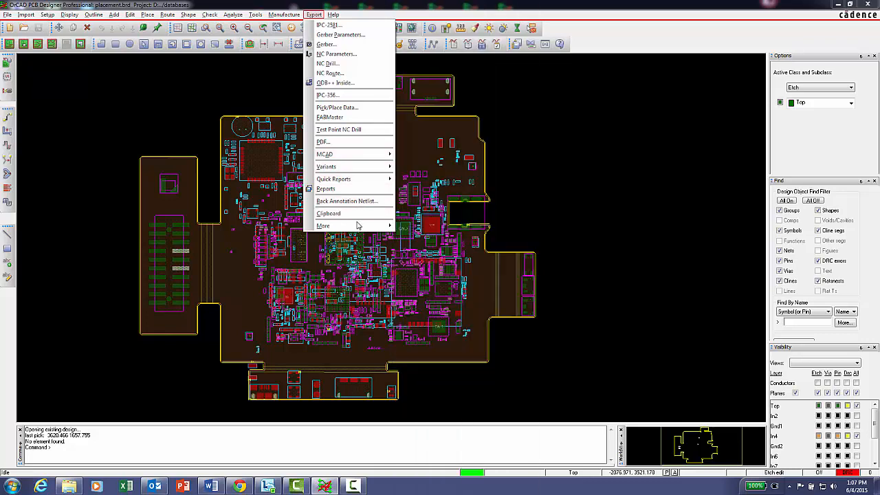
Step: Expand Export > More to list techfile, libraries, netlist, IDF and down-rev design exports
{"action": "left_click", "coordinate": [323, 226]}
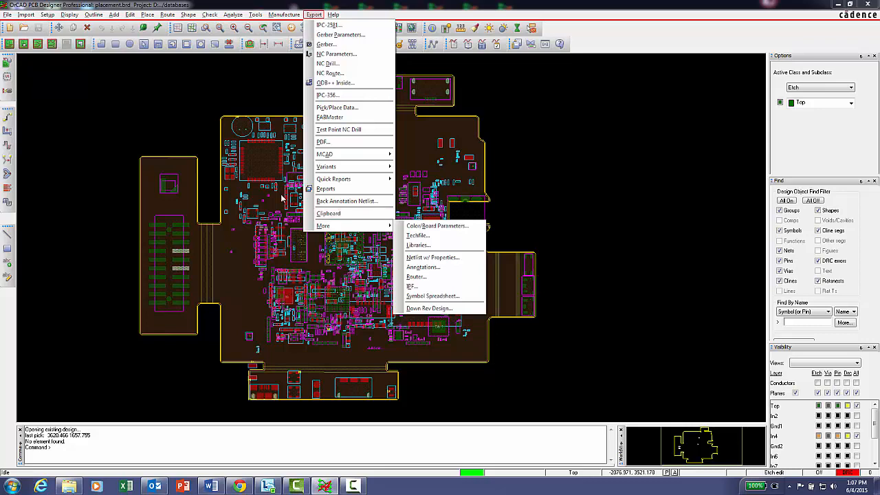
{"action": "mouse_move", "coordinate": [340, 34]}
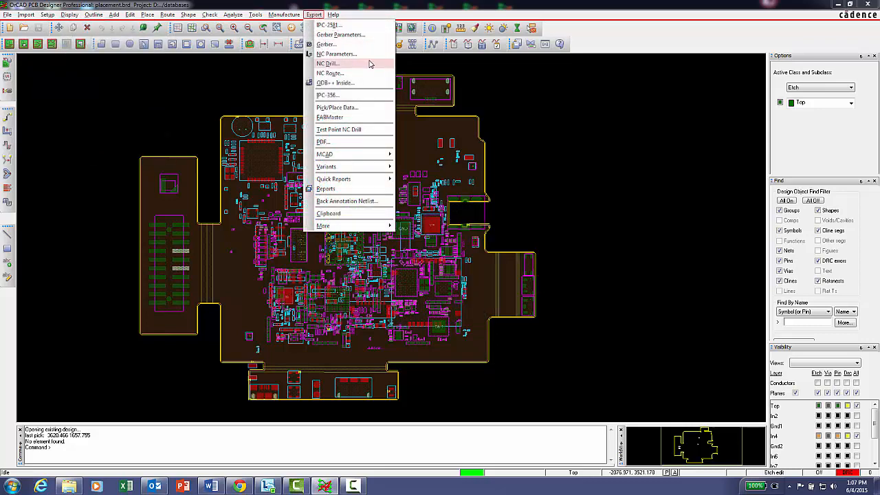
{"action": "mouse_move", "coordinate": [364, 95]}
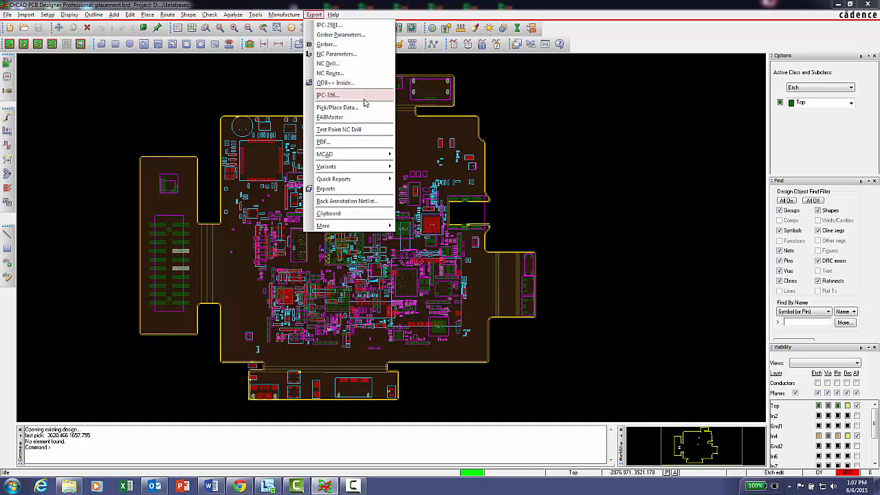
{"action": "mouse_move", "coordinate": [362, 150]}
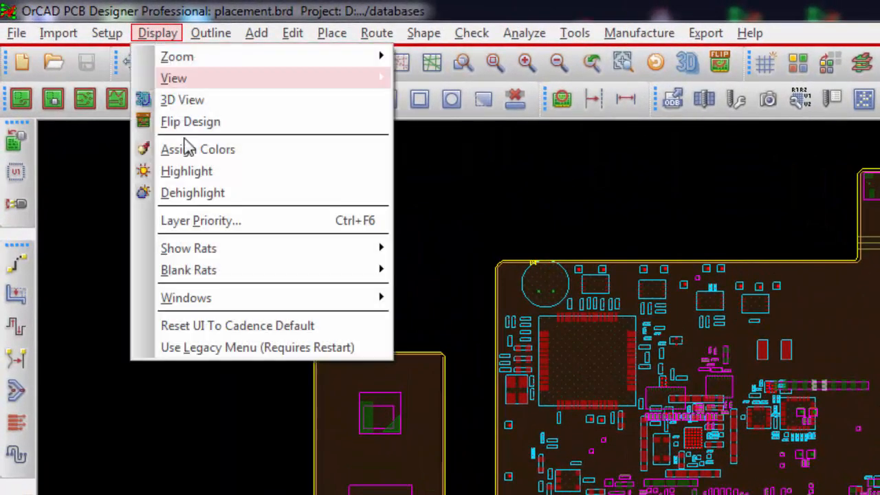
{"action": "mouse_move", "coordinate": [217, 354]}
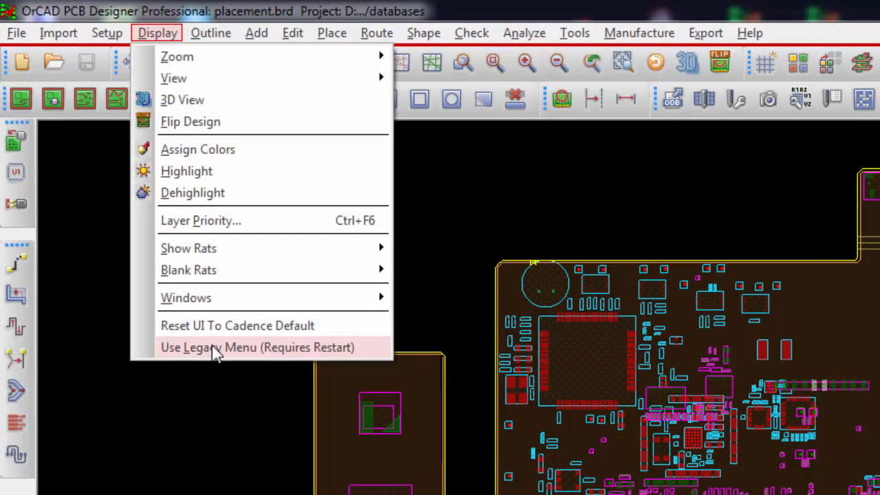
{"action": "mouse_move", "coordinate": [366, 359]}
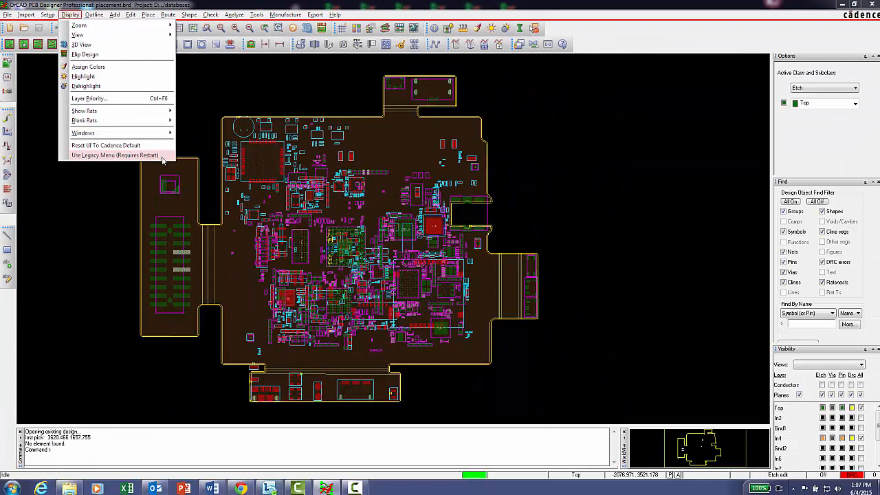
{"action": "mouse_move", "coordinate": [201, 111]}
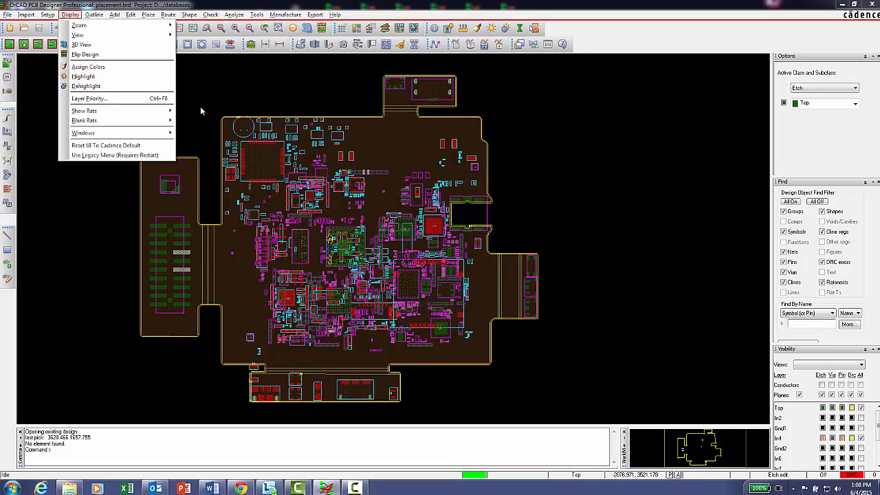
Step: Dismiss the Display menu after viewing the Use Legacy Menu (Requires Restart) option
{"action": "left_click", "coordinate": [242, 69]}
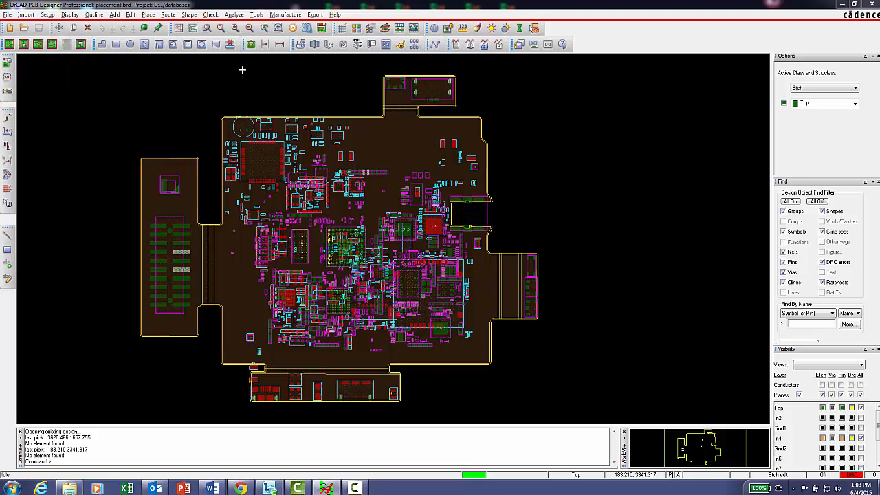